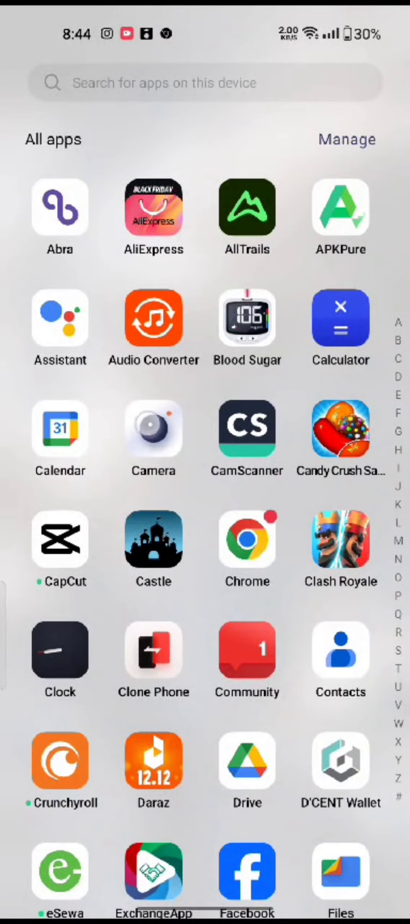
Launch AliExpress, open the orange MZYJBL earbuds listing and show its extra options menu.
click(153, 203)
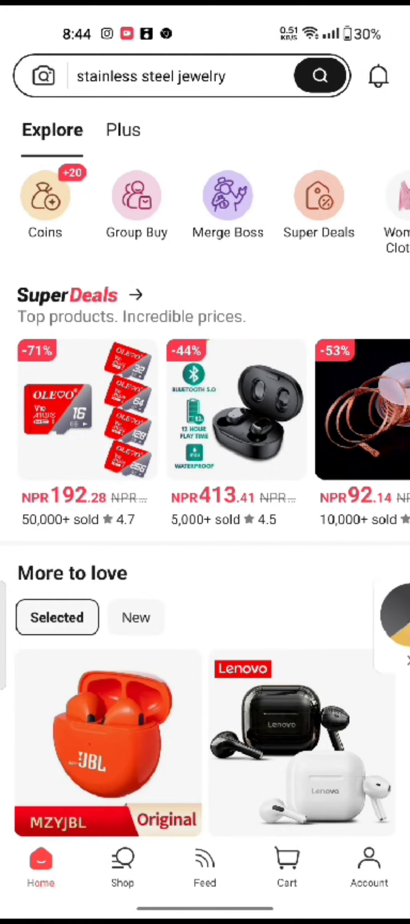
click(106, 737)
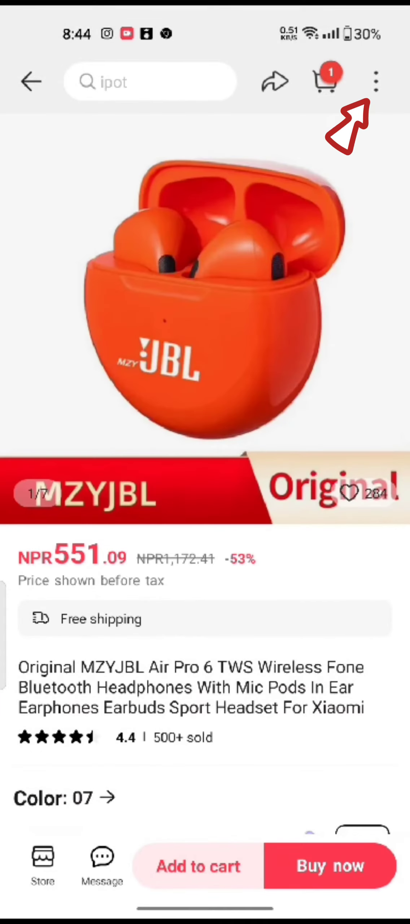
click(376, 81)
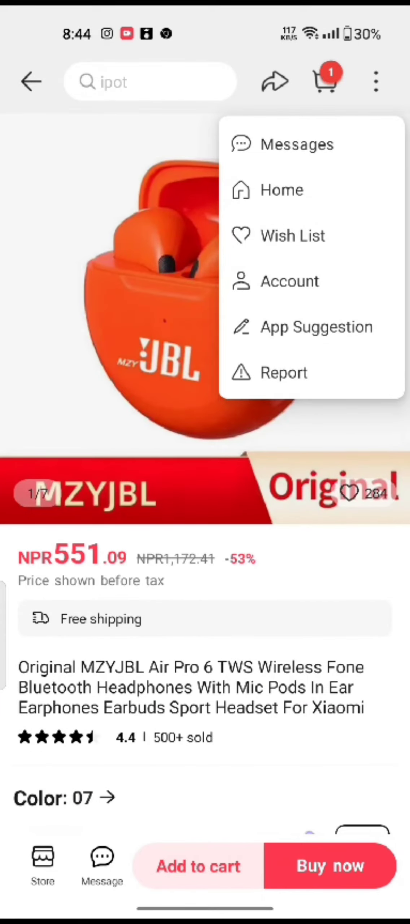
Report the earbuds as a restricted product with good type Dangerous weapons.
click(285, 372)
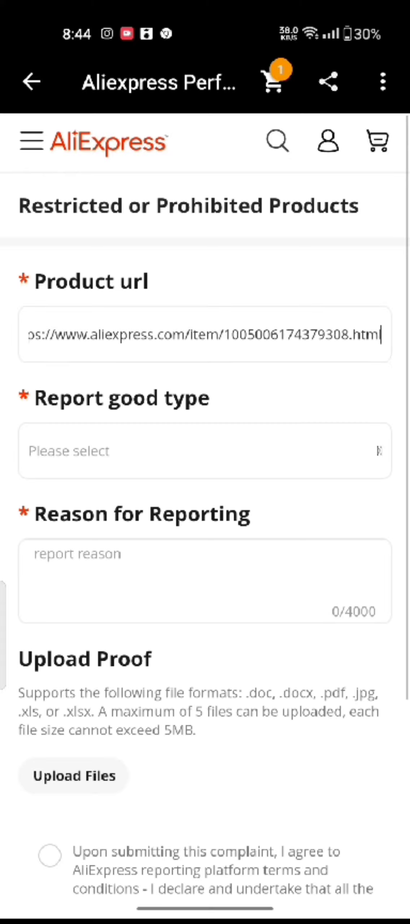
scroll(up, 3)
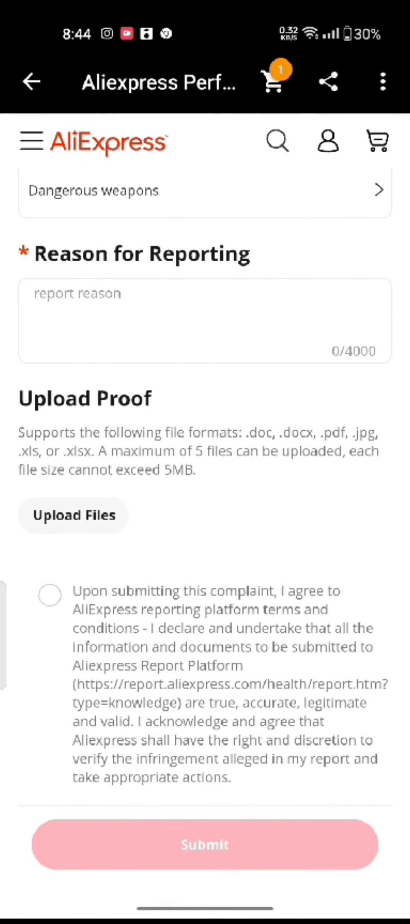
Exit the earbuds report form and return to the Android home screen.
click(49, 596)
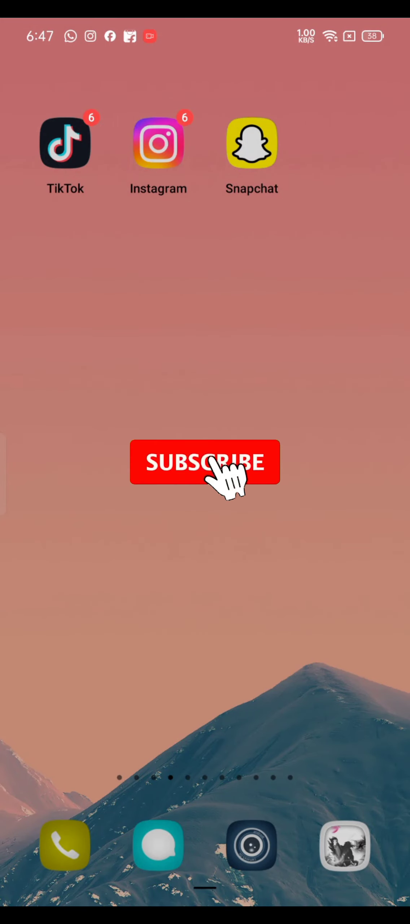
click(205, 462)
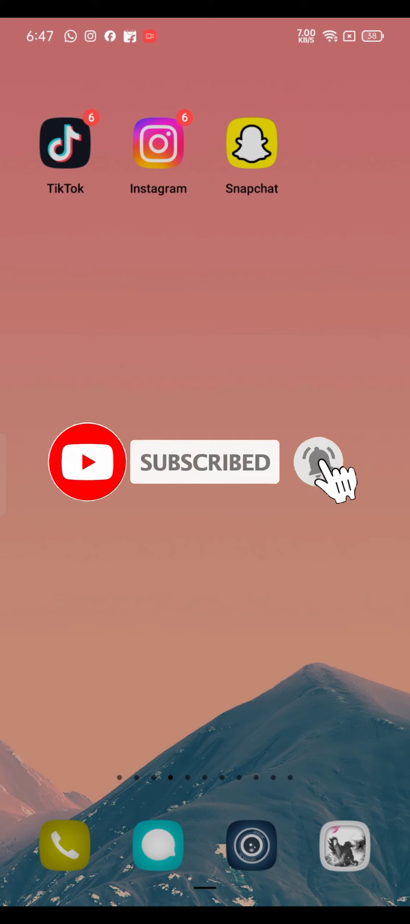